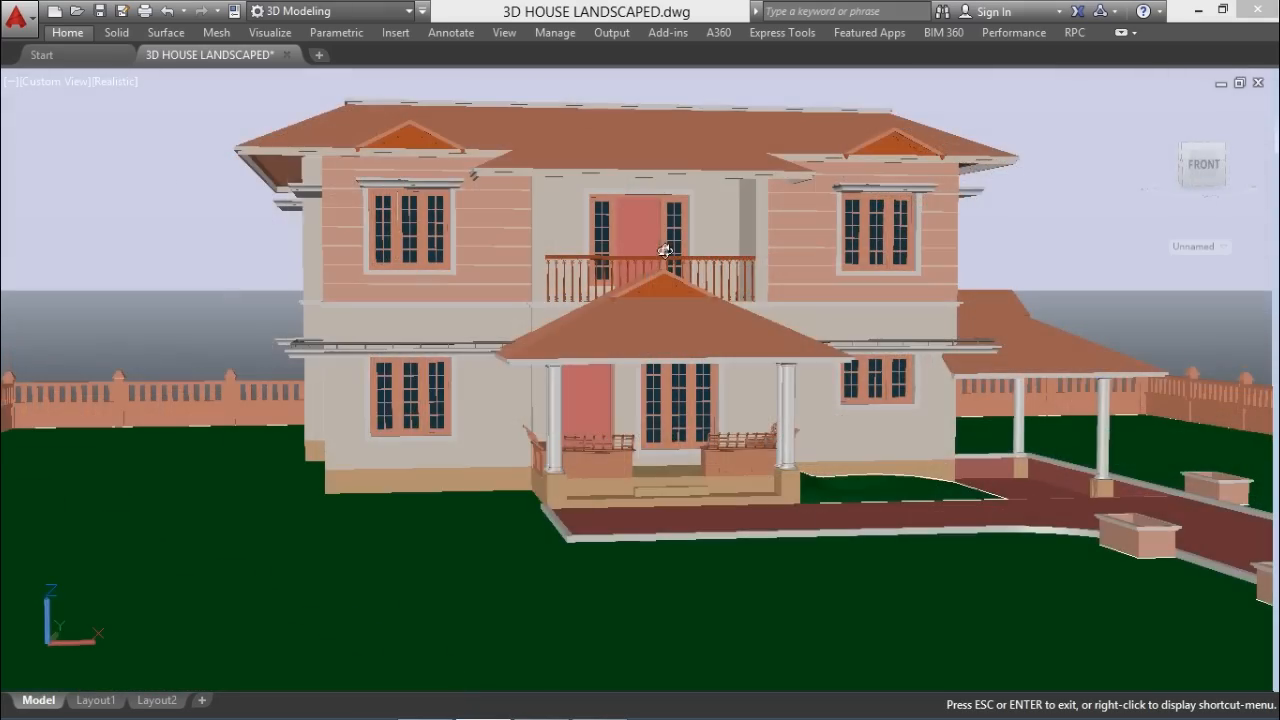
# Step: Orbit the landscaped house model before switching to the early wireframe wall model
pyautogui.moveTo(665, 250); pyautogui.dragTo(575, 265)
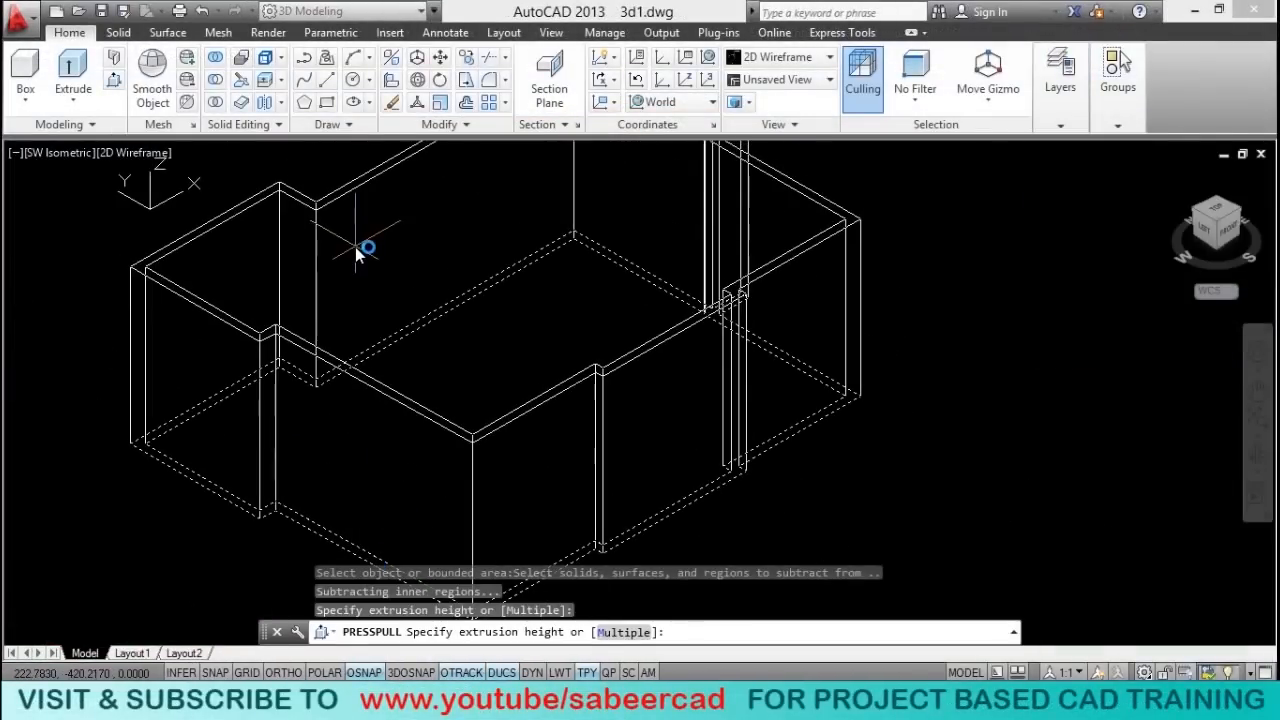
# Step: Bring up the 'Autocad house with Pillar' porch model with round pillars and curved railings
pyautogui.click(1059, 78)
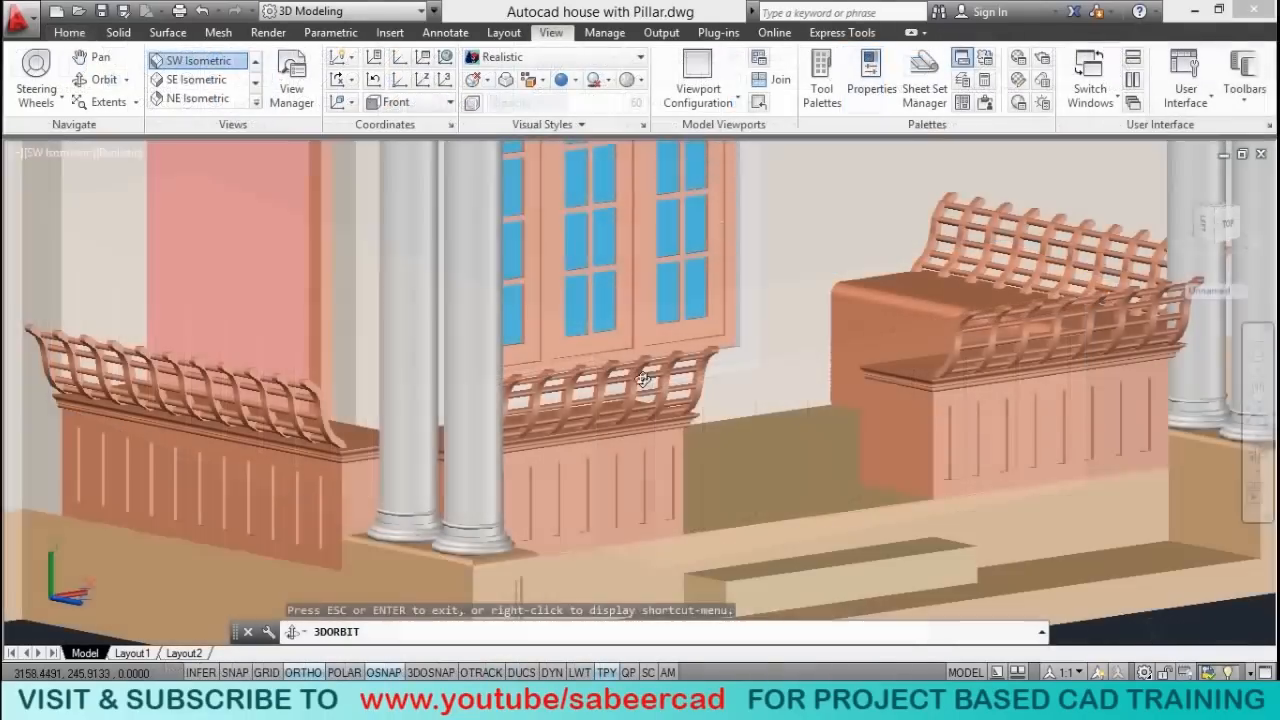
# Step: Orbit the porch close-up, then show the two-storey walls with windows and balcony slab
pyautogui.moveTo(640, 380); pyautogui.dragTo(640, 360)
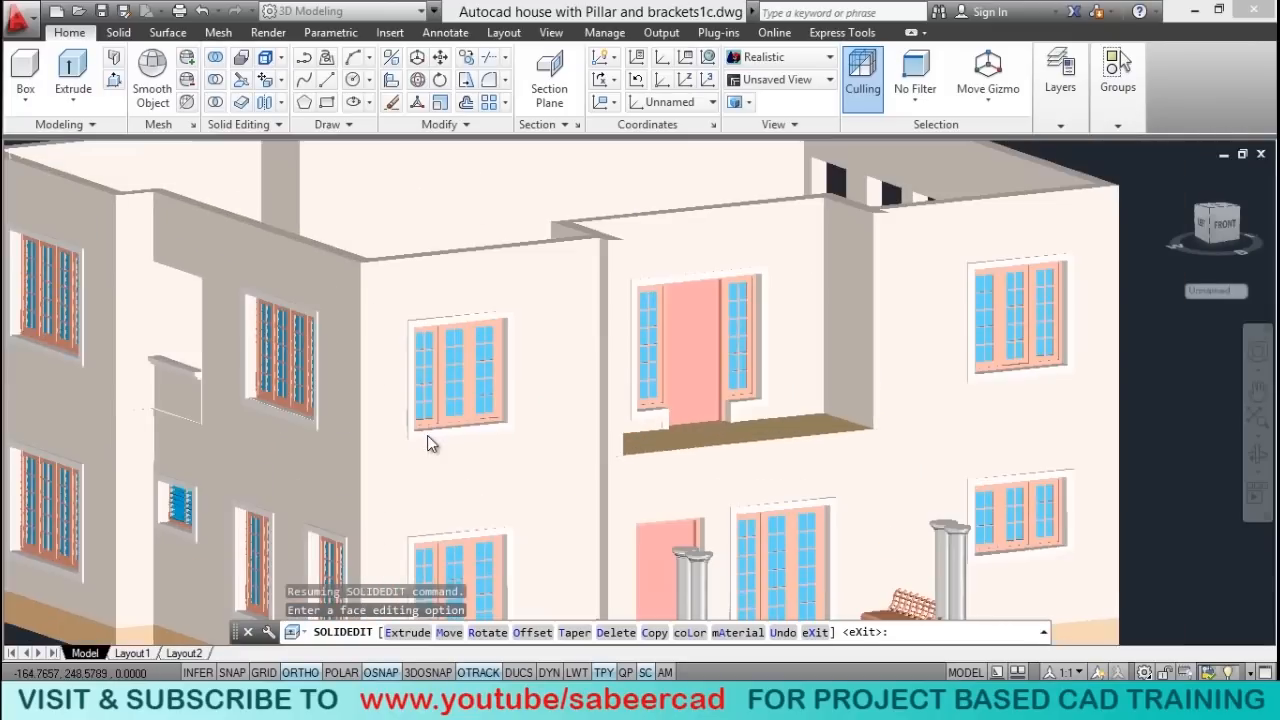
# Step: Switch to the 'Double storied 3d house with balcony' drawing showing the hipped porch roof
pyautogui.click(551, 32)
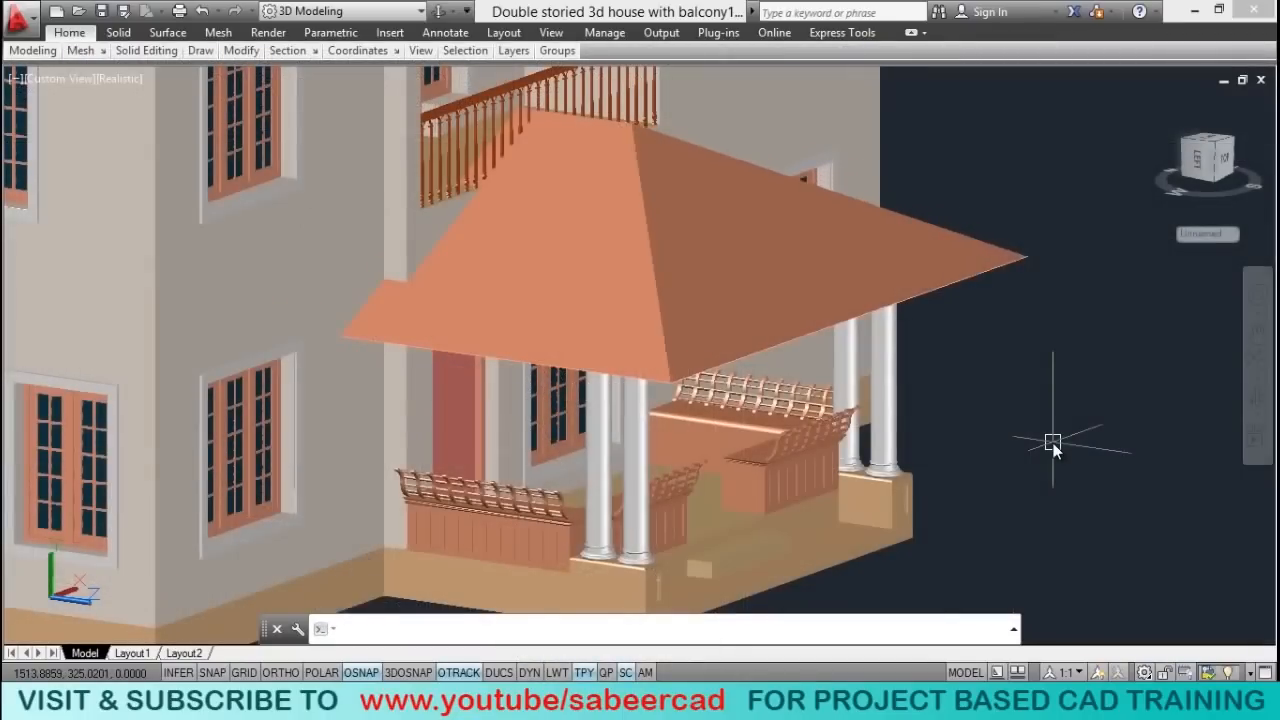
# Step: Switch to the '3D House with shade1' drawing tab showing roof rim and window shades
pyautogui.click(550, 32)
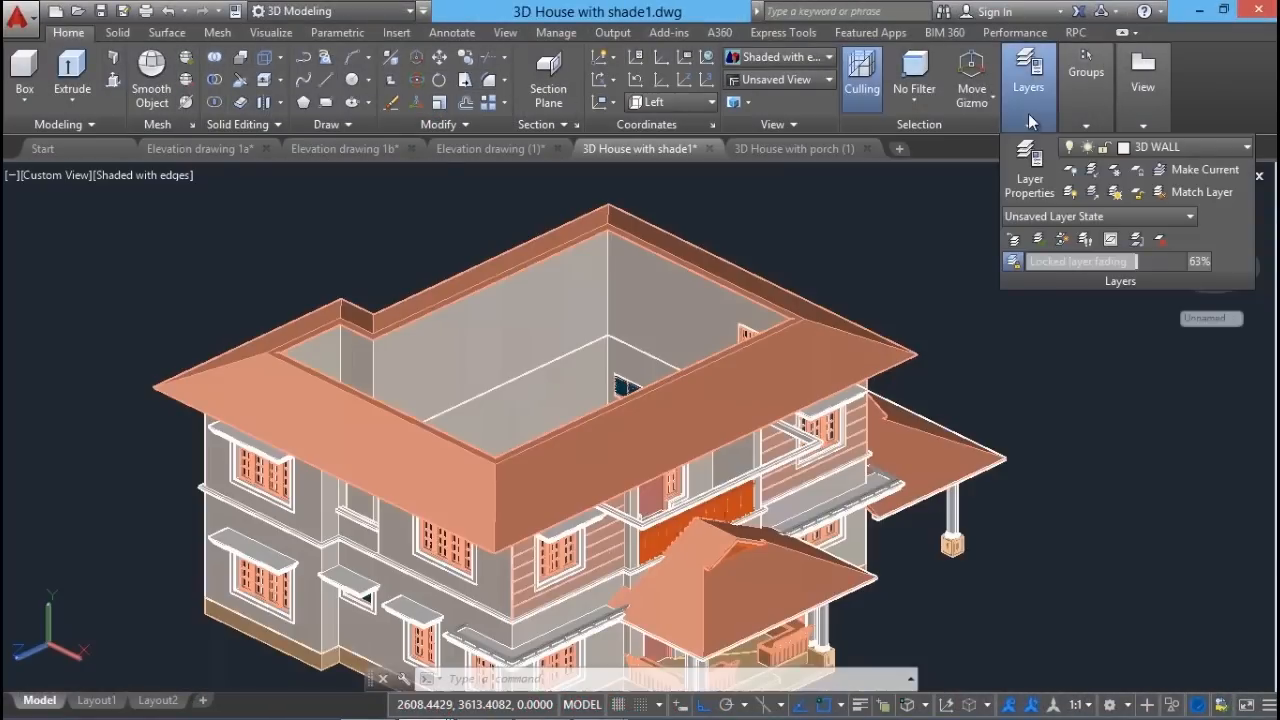
# Step: Switch to '3D HOUSE WITH MAIN ROOF' showing the gabled roof, compound wall and lawn
pyautogui.click(272, 32)
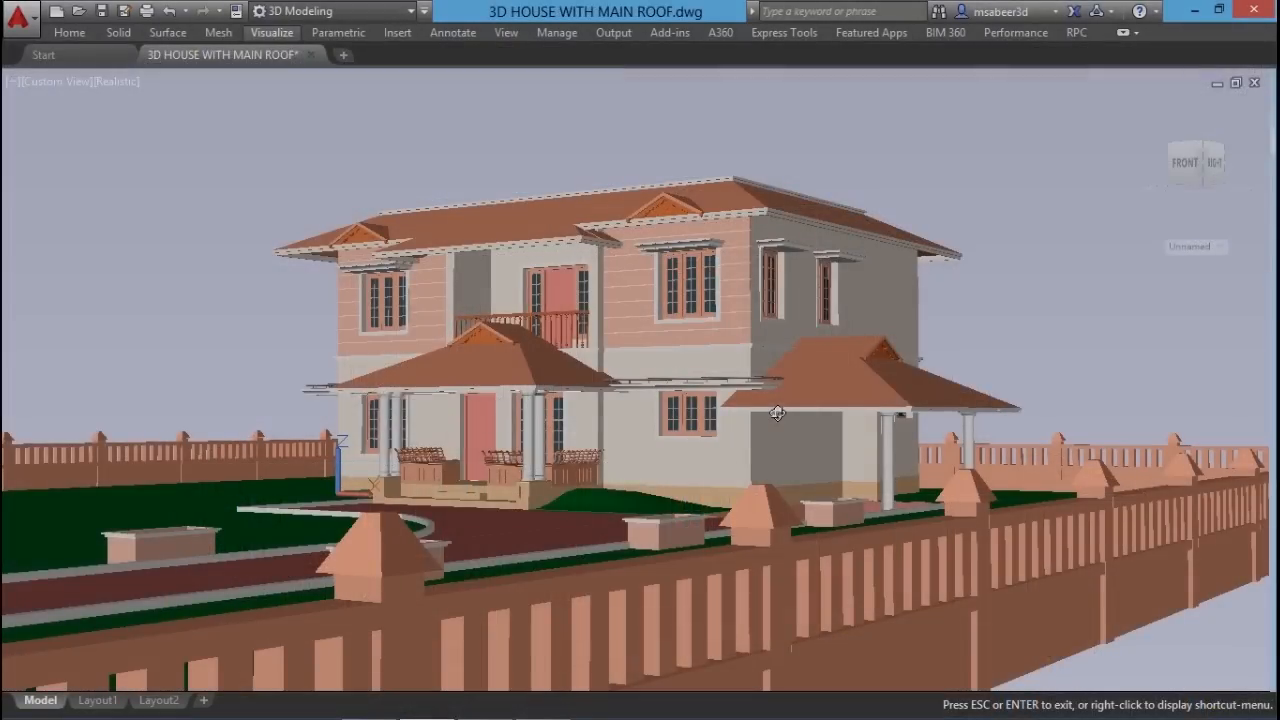
pyautogui.moveTo(740, 405)
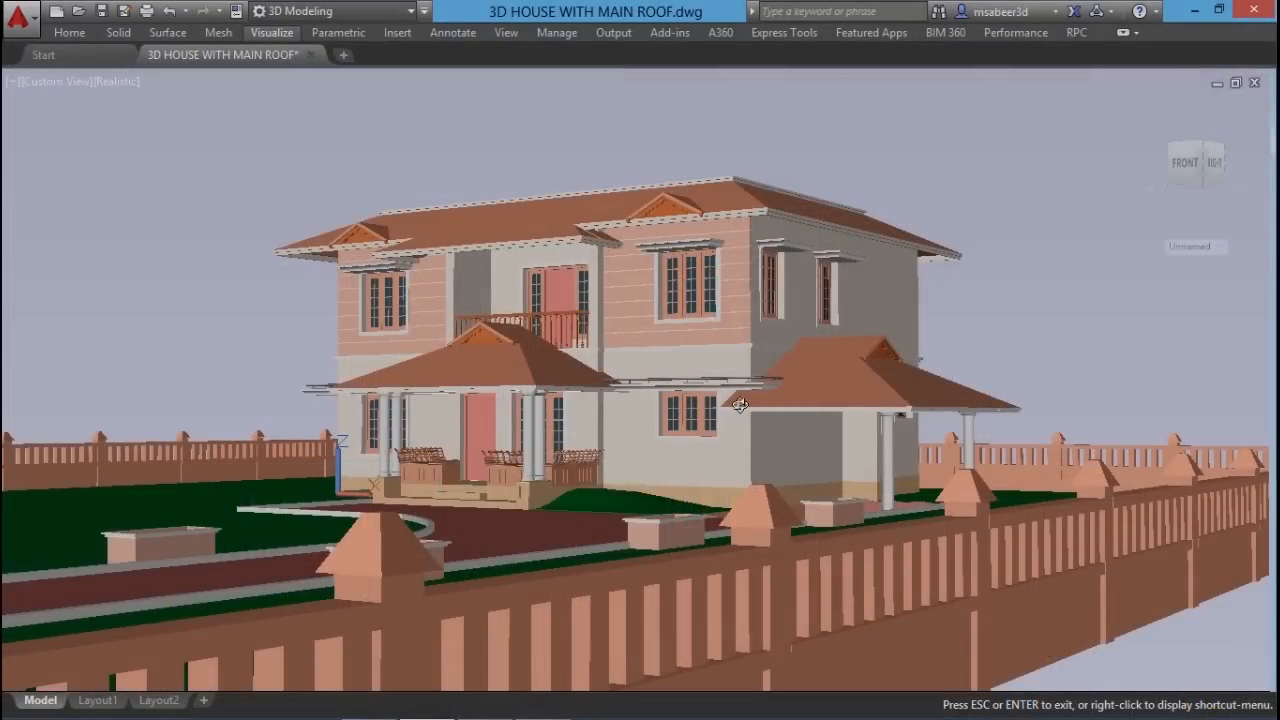
# Step: Orbit toward the driveway side and zoom in on the porch steps and carport roof
pyautogui.moveTo(740, 405); pyautogui.dragTo(598, 561)
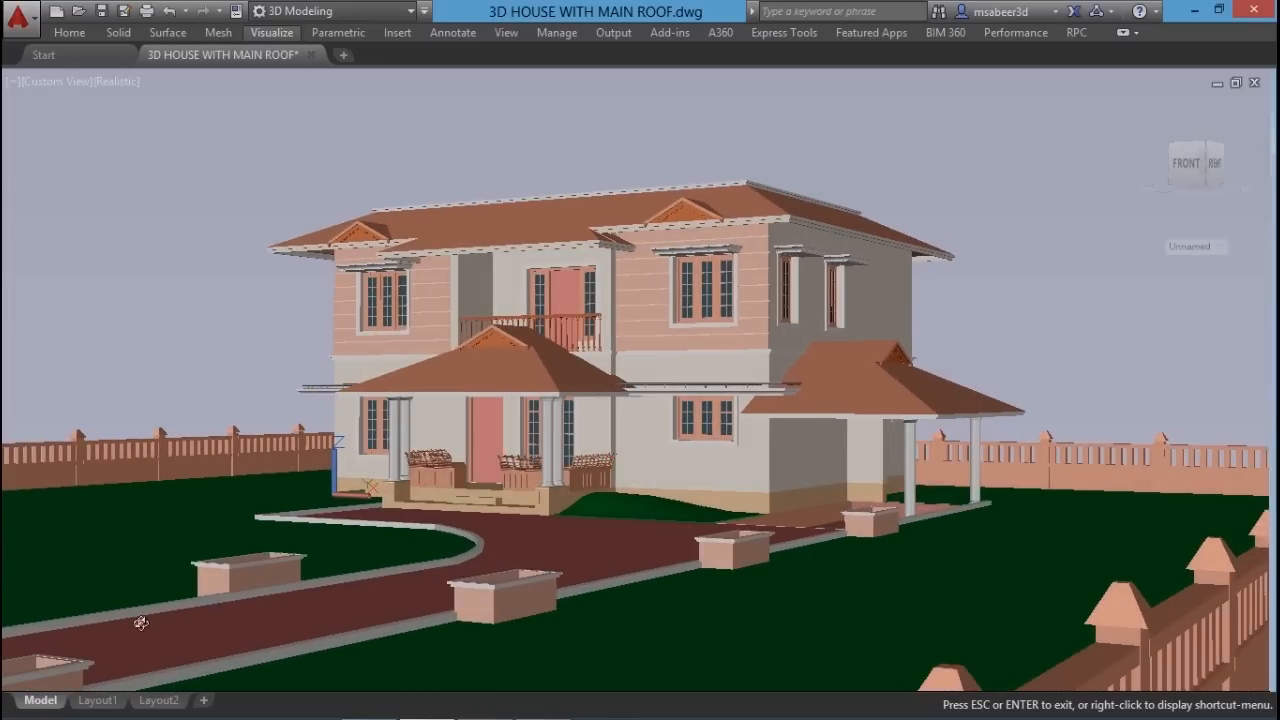
pyautogui.moveTo(408, 577)
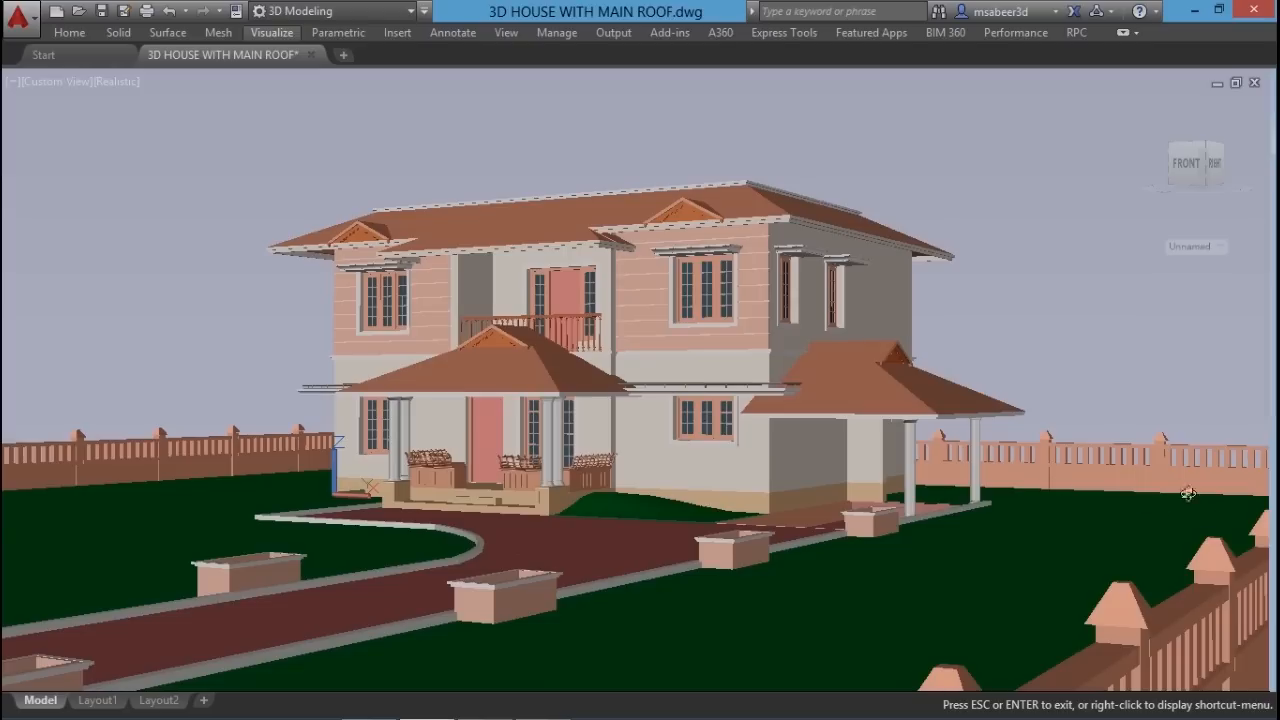
pyautogui.moveTo(437, 584)
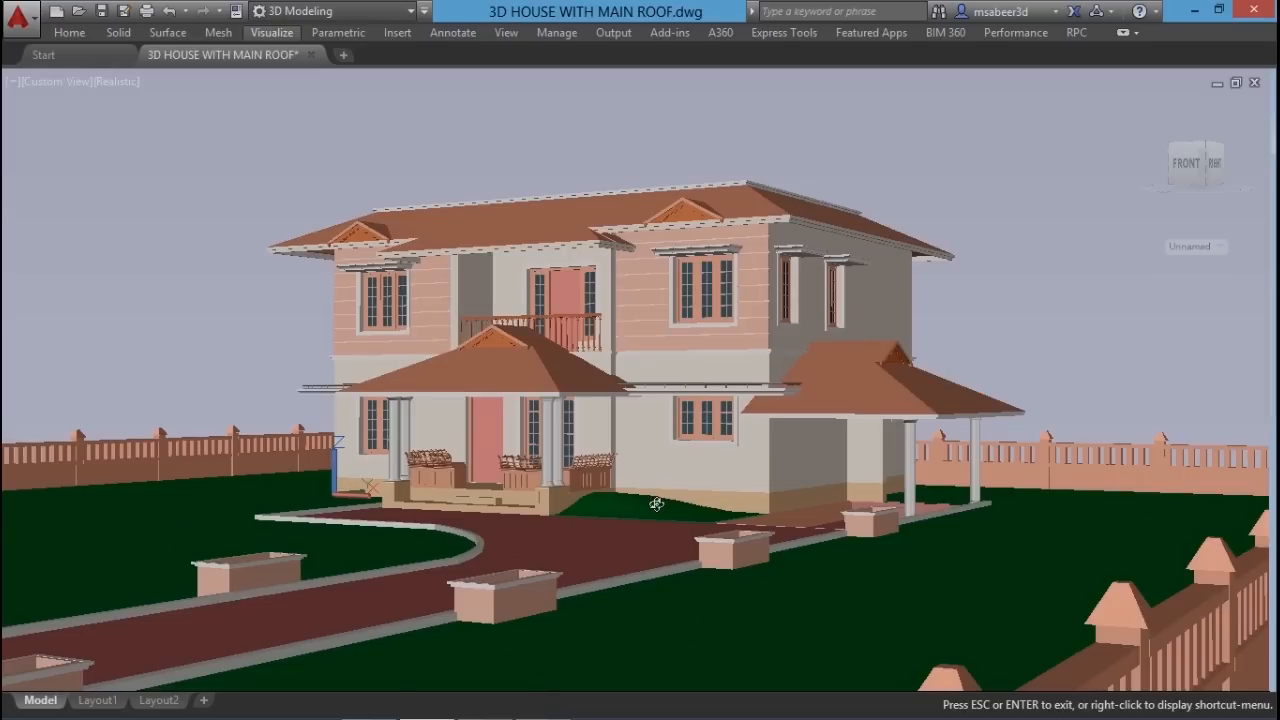
pyautogui.scroll(3)
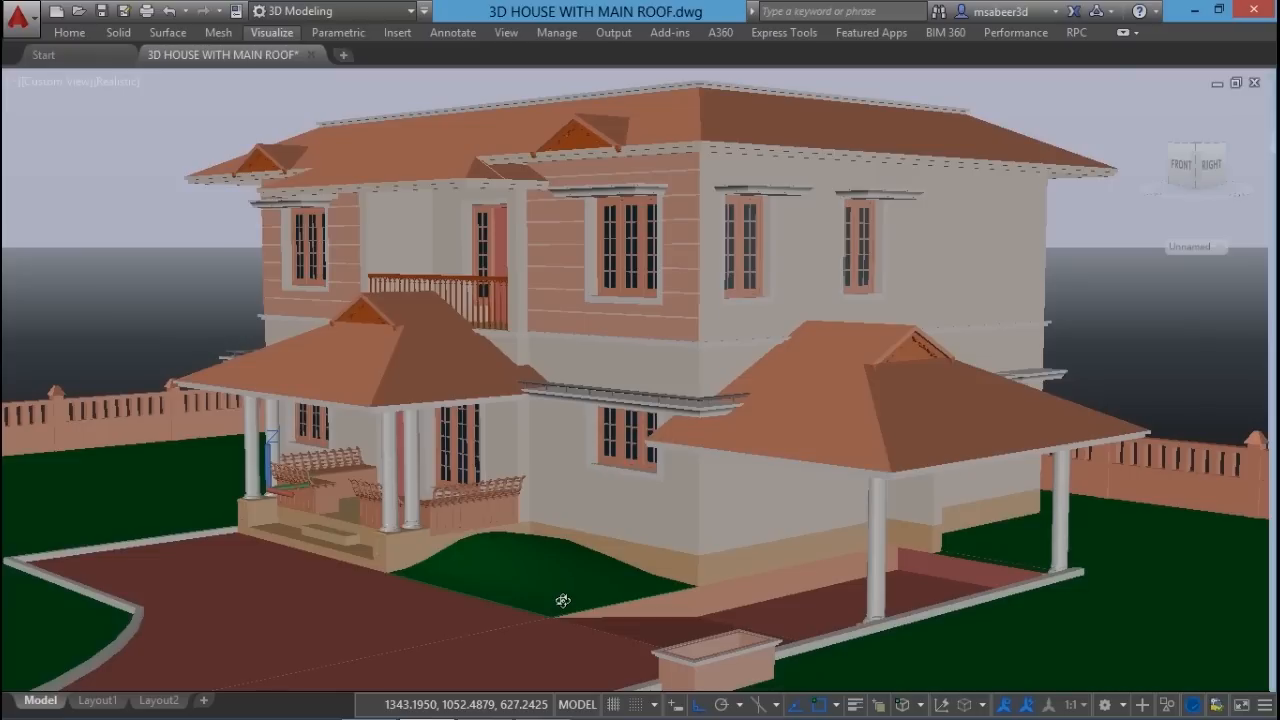
pyautogui.moveTo(943, 588)
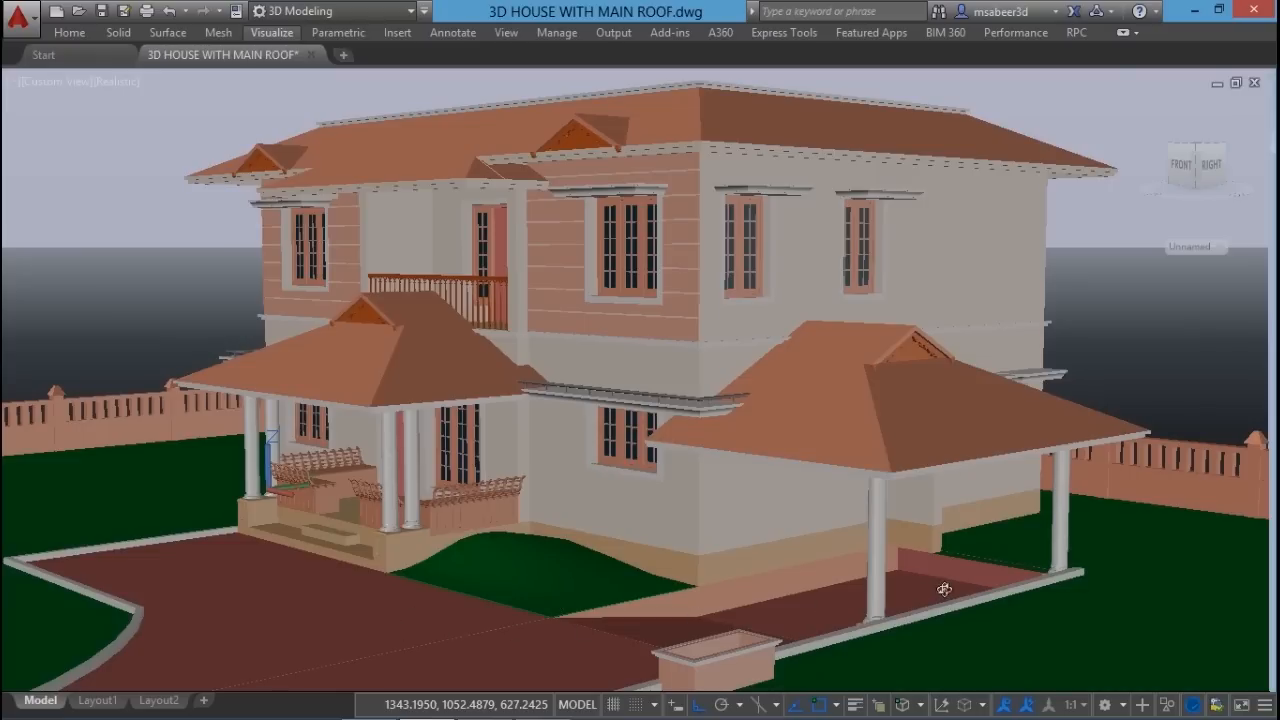